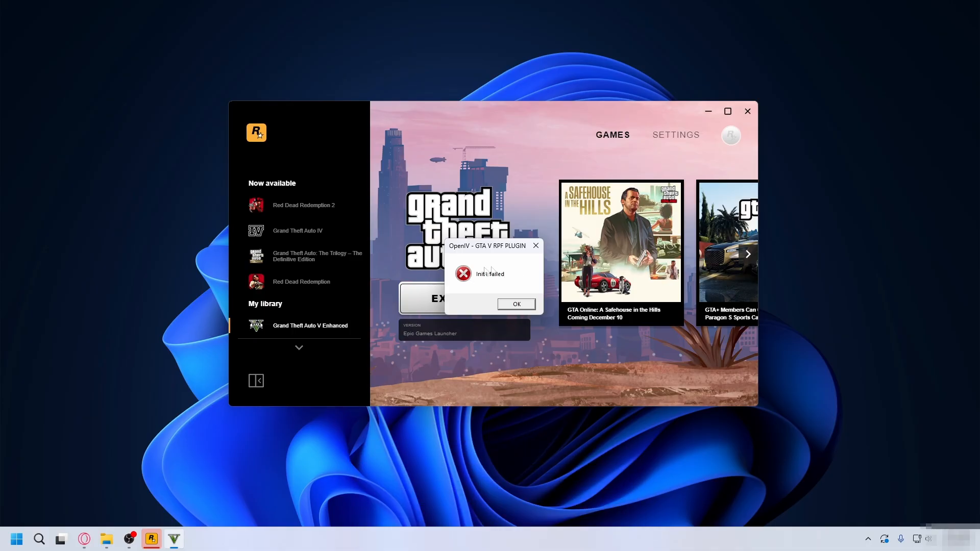
{"action": "mouse_move", "coordinate": [505, 289]}
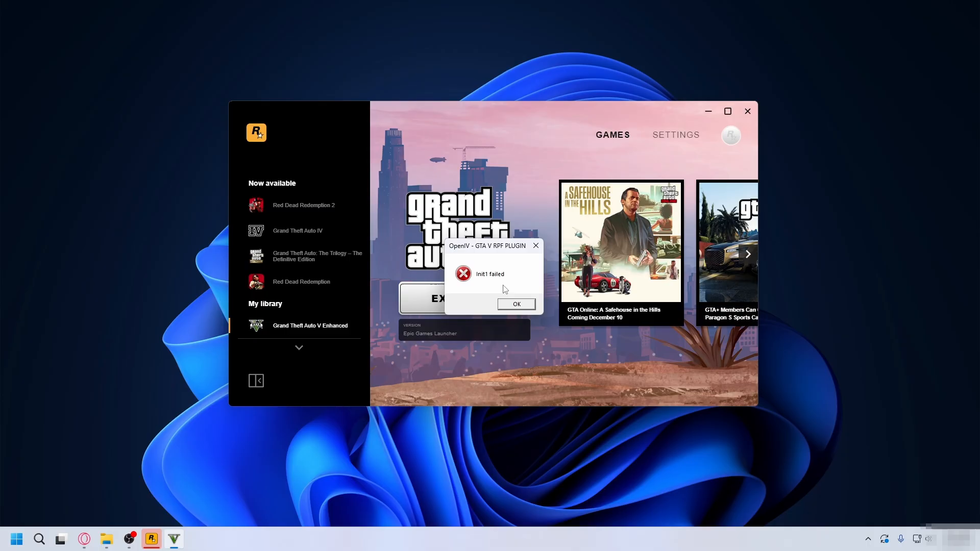
{"action": "mouse_move", "coordinate": [527, 307]}
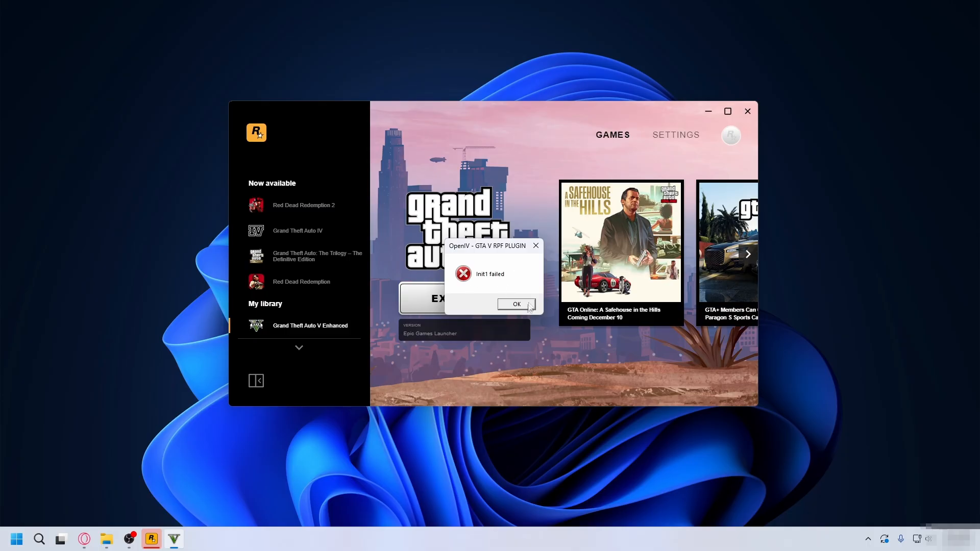
- Dismiss the OpenIV RPF plugin 'Init1 failed' error with OK
{"action": "left_click", "coordinate": [517, 304]}
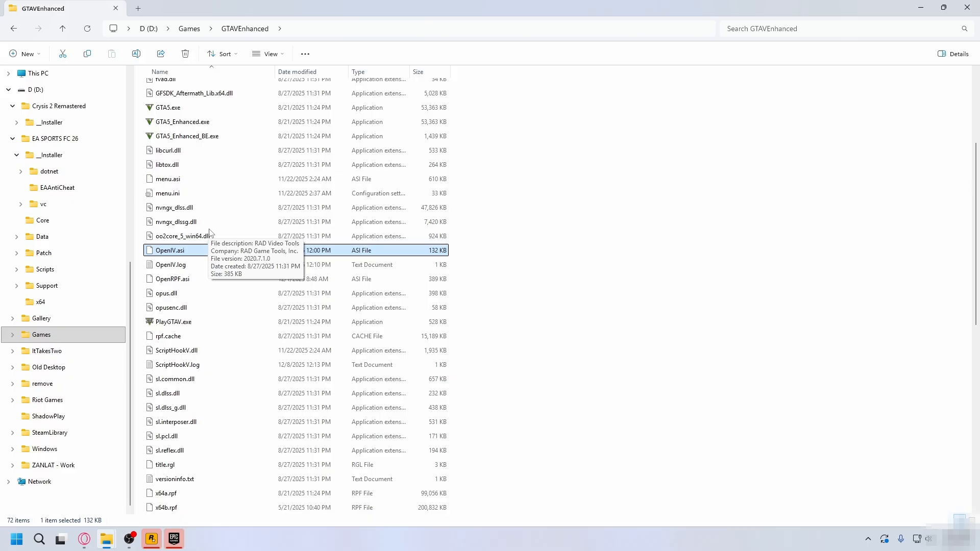
- Select OpenIV.asi in the game folder and bring up its context actions
{"action": "left_click", "coordinate": [166, 250]}
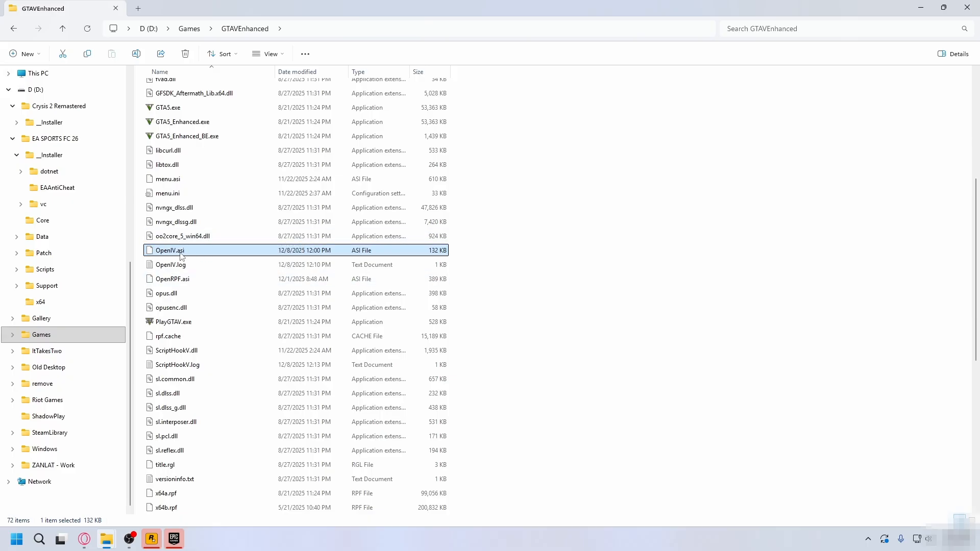
{"action": "right_click", "coordinate": [169, 250]}
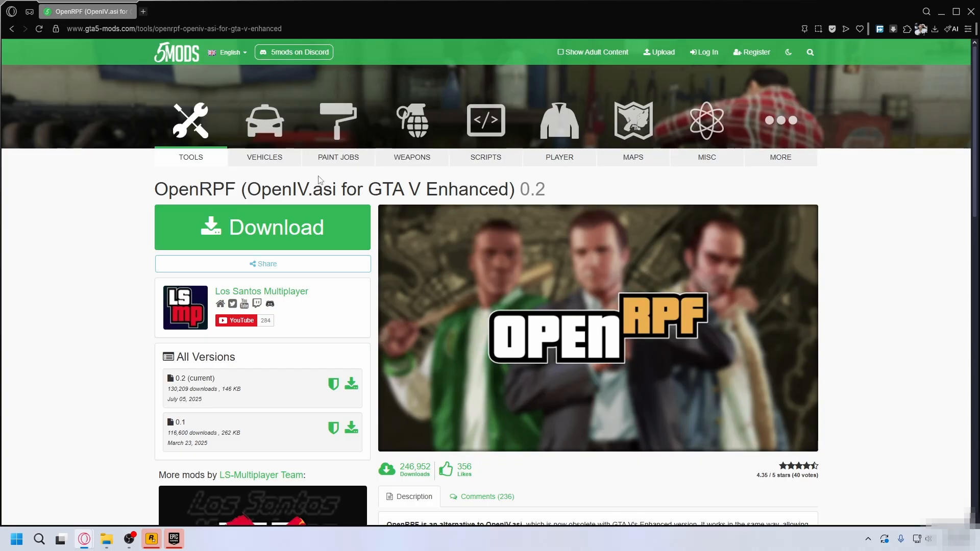
- Download the OpenRPF zip from GTA5-Mods and save it to the Desktop
{"action": "left_click", "coordinate": [262, 227]}
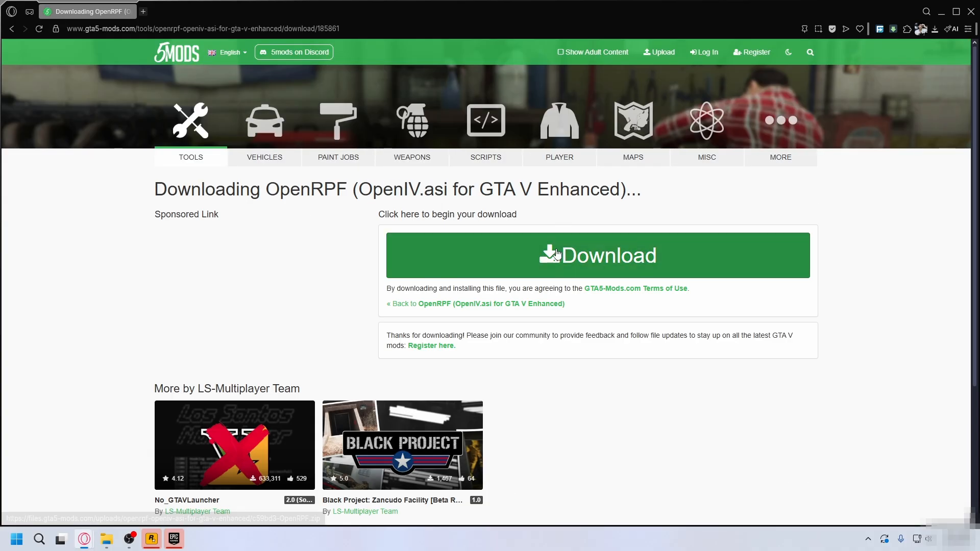
{"action": "left_click", "coordinate": [598, 255]}
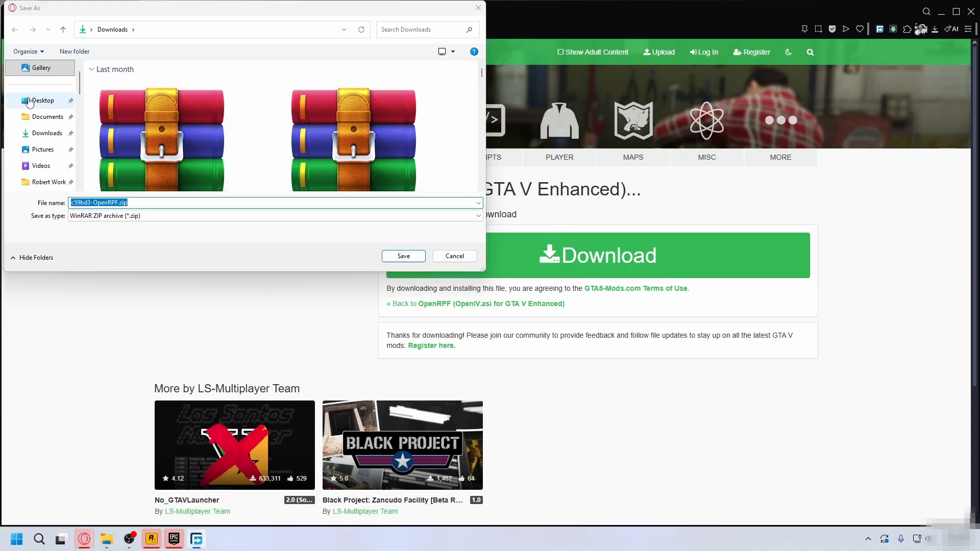
{"action": "left_click", "coordinate": [42, 101]}
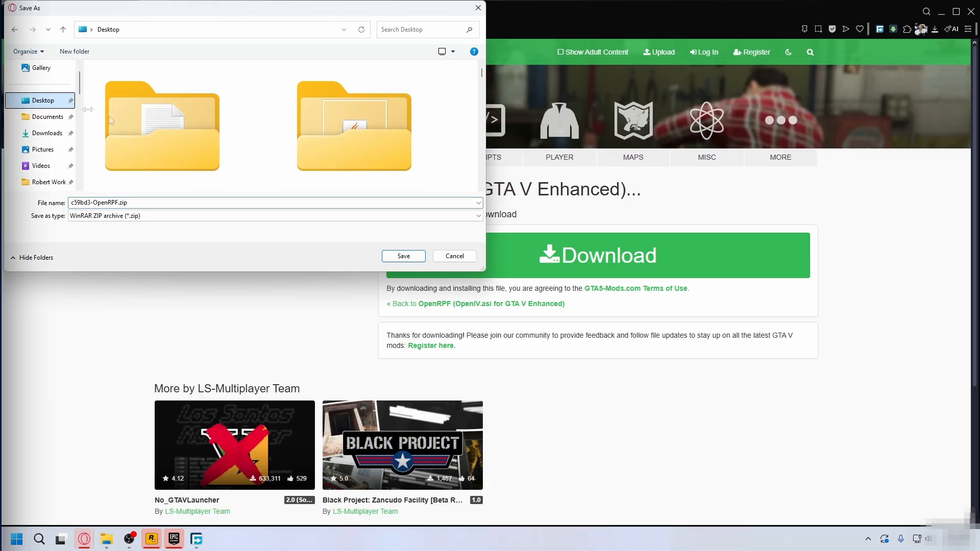
{"action": "left_click", "coordinate": [402, 256]}
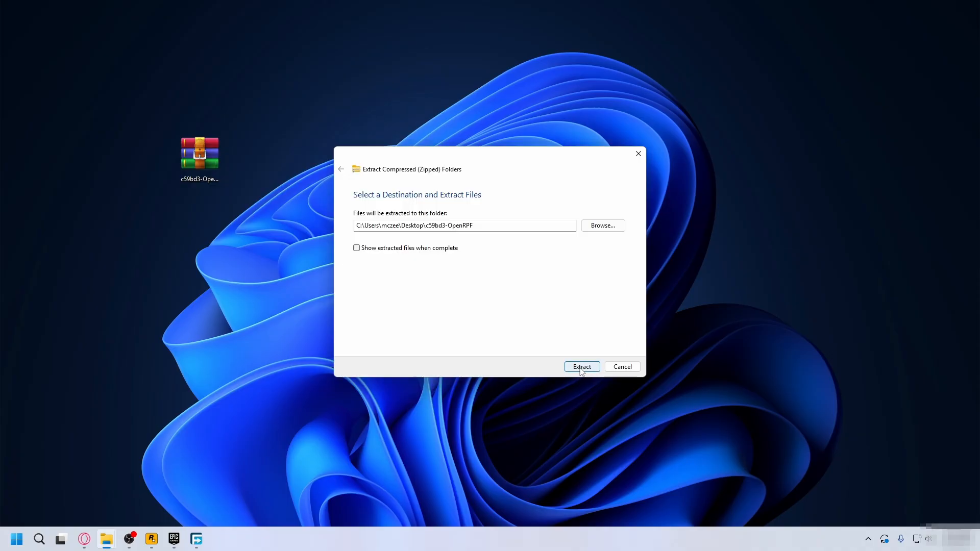
- Extract the archive into the c59bd3-OpenRPF folder on the Desktop
{"action": "left_click", "coordinate": [581, 367]}
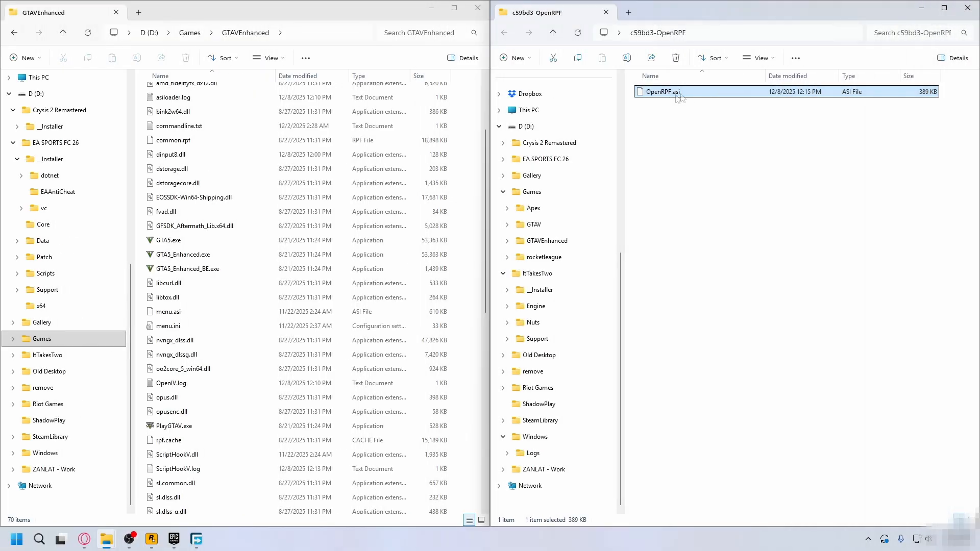
{"action": "mouse_move", "coordinate": [675, 92]}
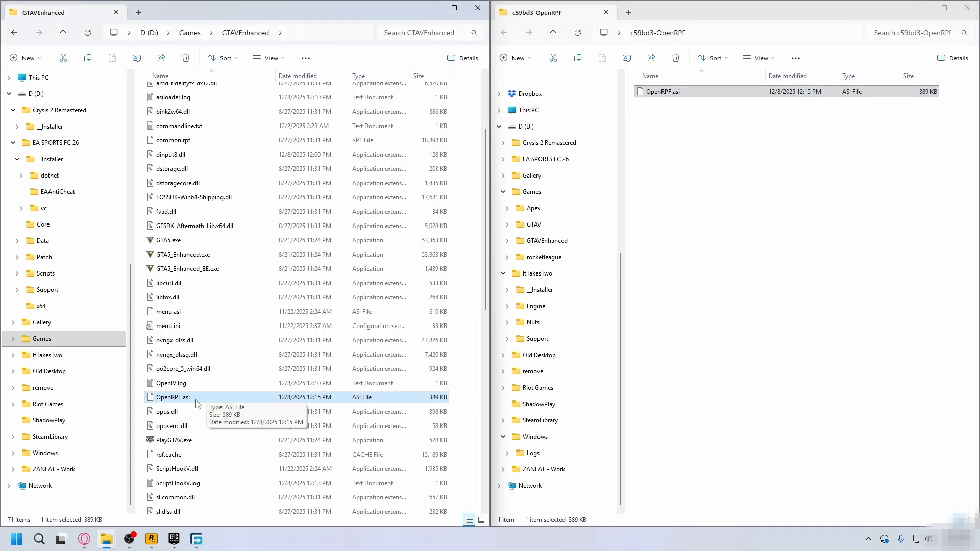
{"action": "mouse_move", "coordinate": [246, 397]}
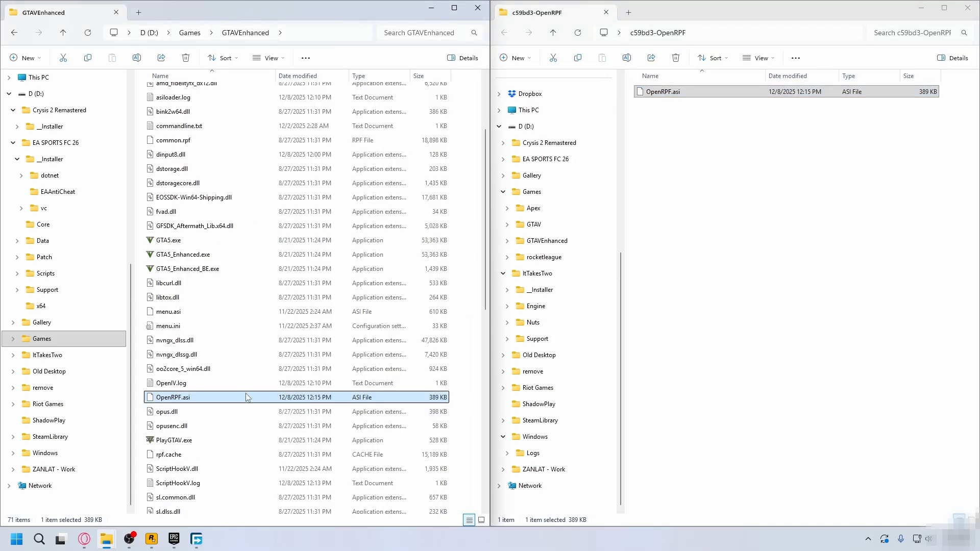